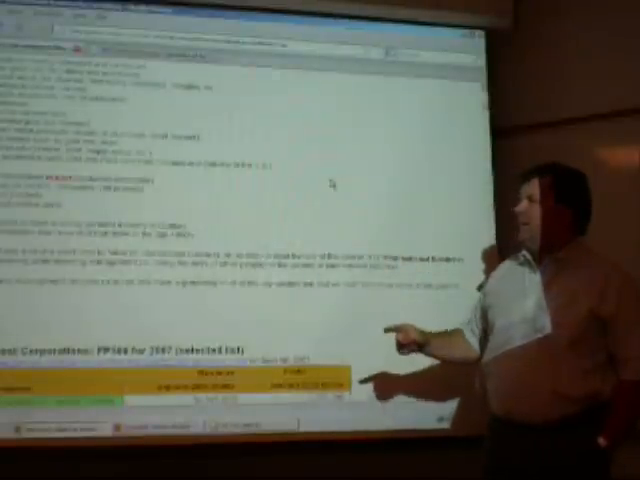
scroll(down, 3)
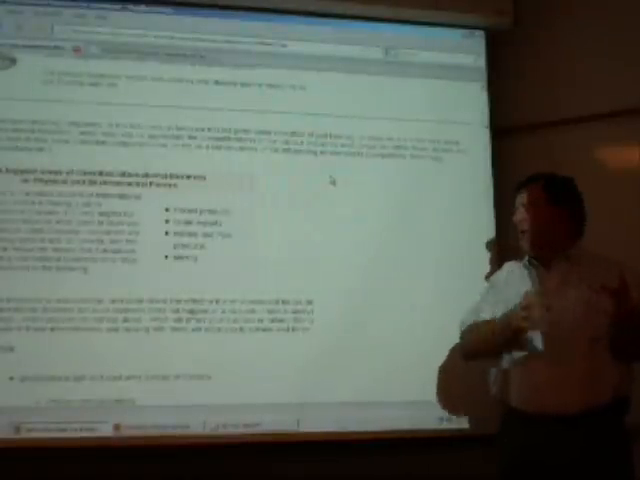
scroll(down, 3)
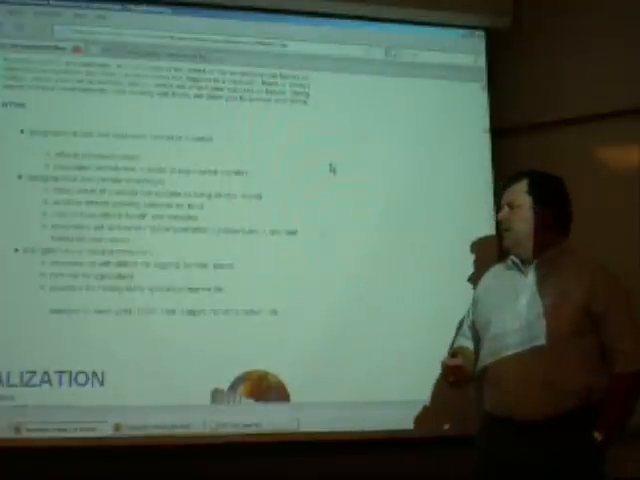
scroll(down, 3)
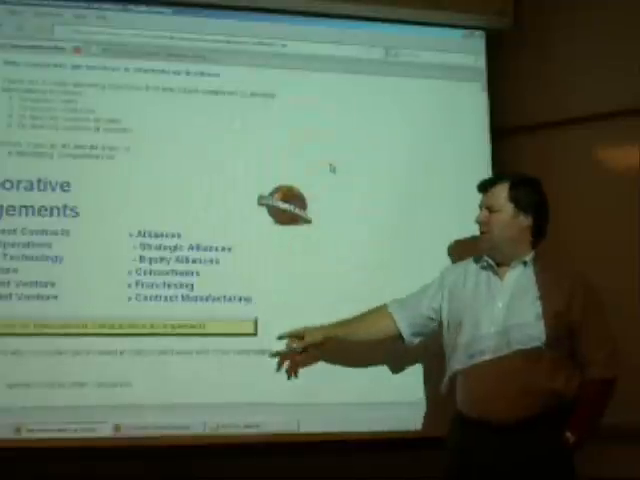
scroll(down, 3)
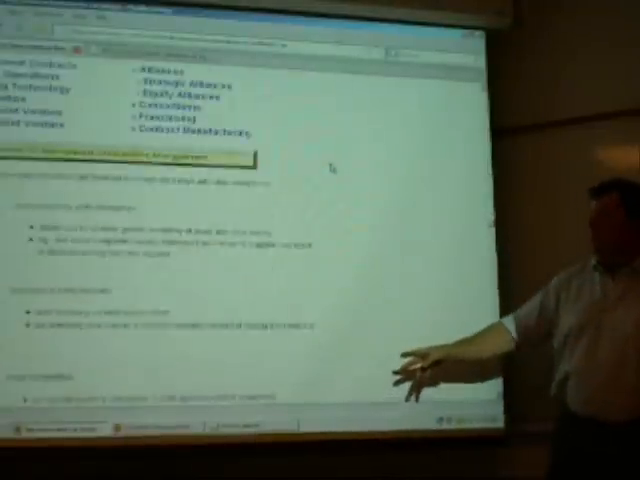